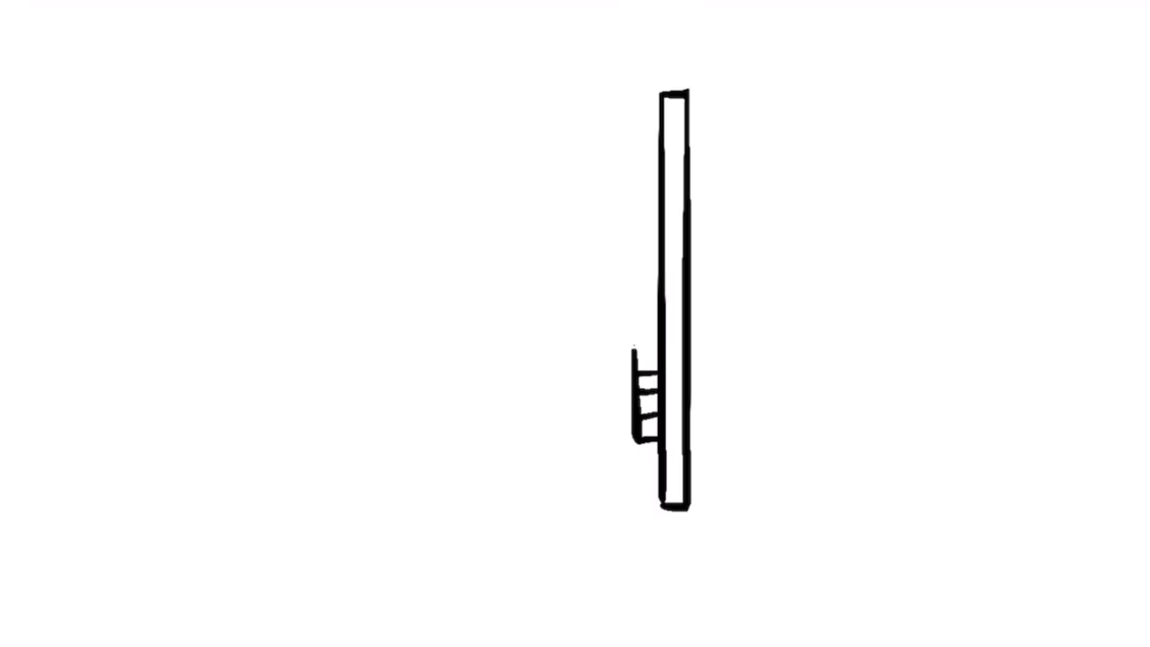
Sketch the slanted cab outline rising beside the mast.
{"action": "left_click_drag", "start_coordinate": [633, 351], "coordinate": [539, 171]}
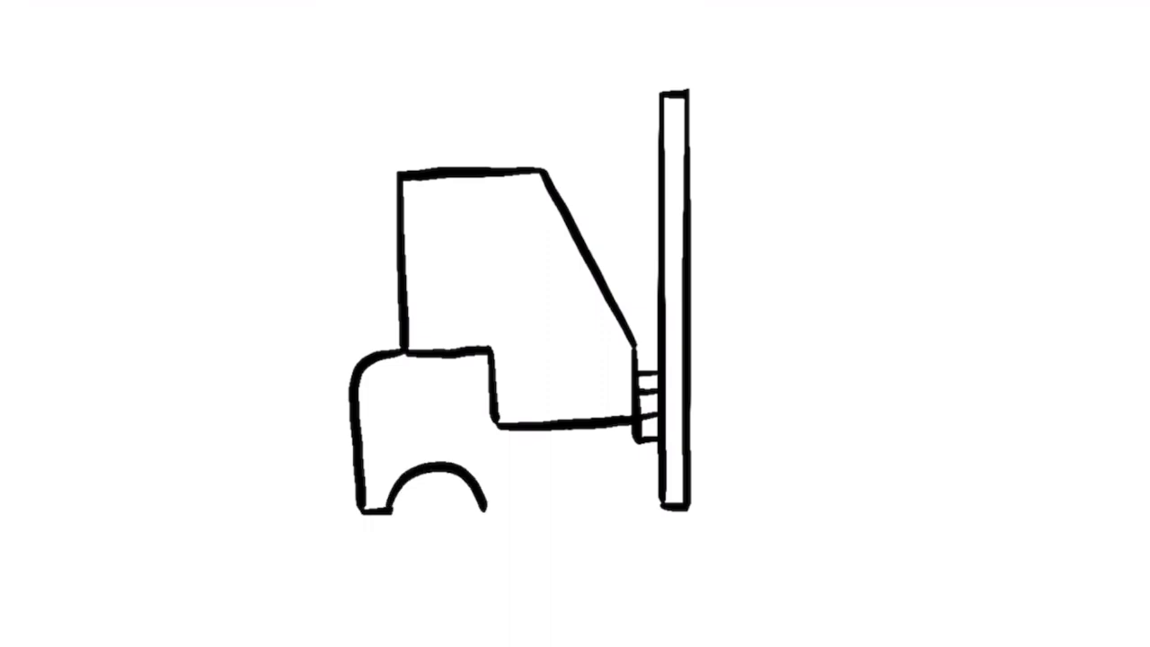
Extend the lower body outline toward the wheel arches.
{"action": "left_click_drag", "start_coordinate": [512, 440], "coordinate": [593, 440]}
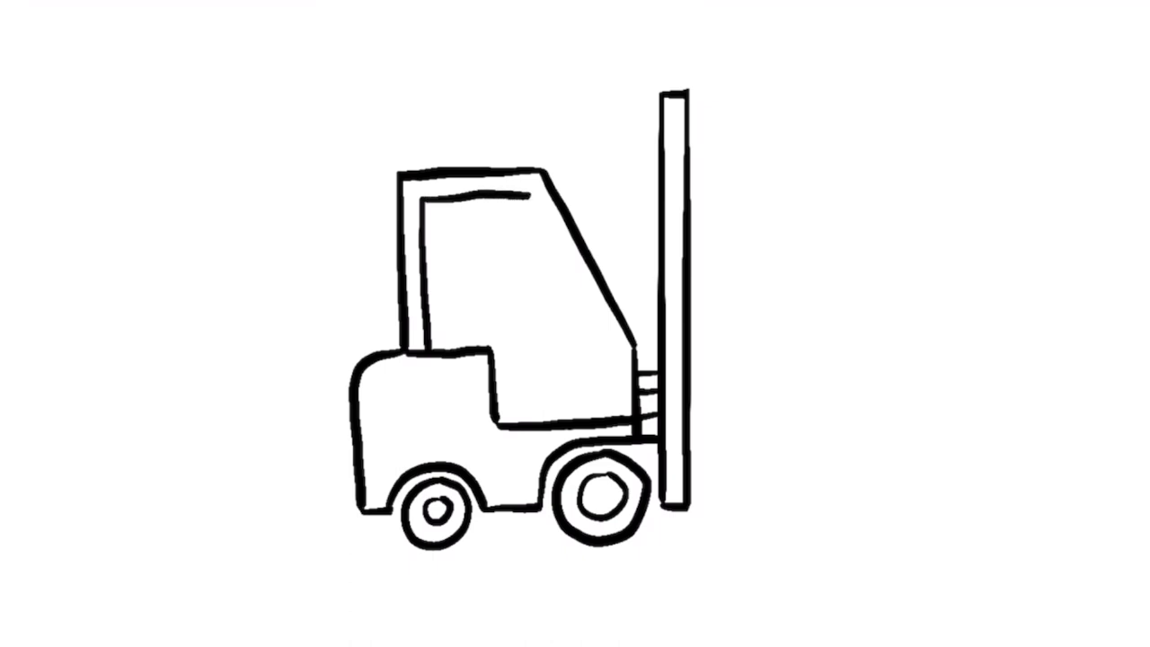
Double the slanted front cab edge and draw the curved seat back inside the cab.
{"action": "left_click_drag", "start_coordinate": [532, 196], "coordinate": [609, 352]}
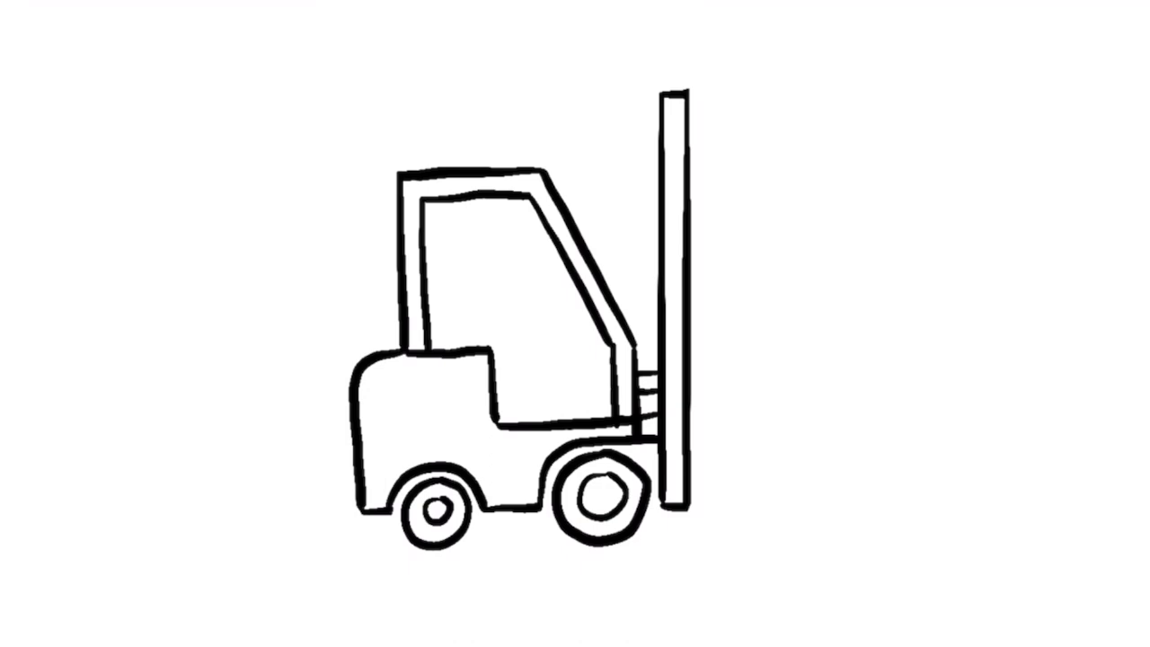
{"action": "left_click_drag", "start_coordinate": [449, 260], "coordinate": [441, 360]}
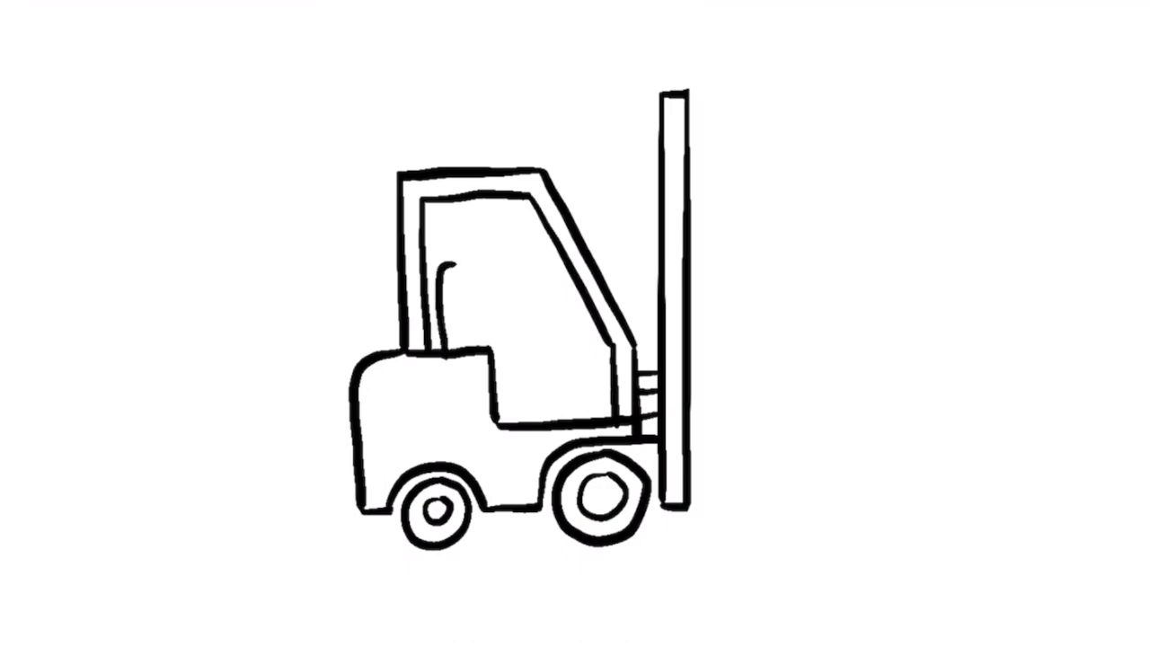